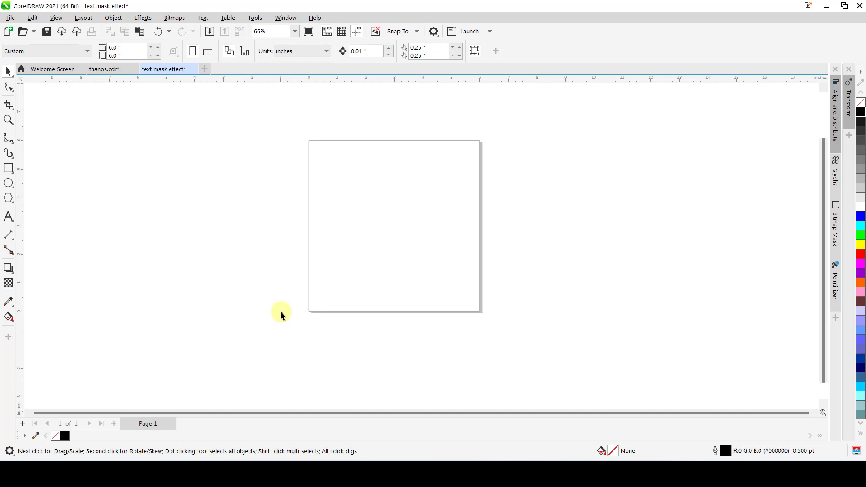
{"action": "mouse_move", "coordinate": [209, 177]}
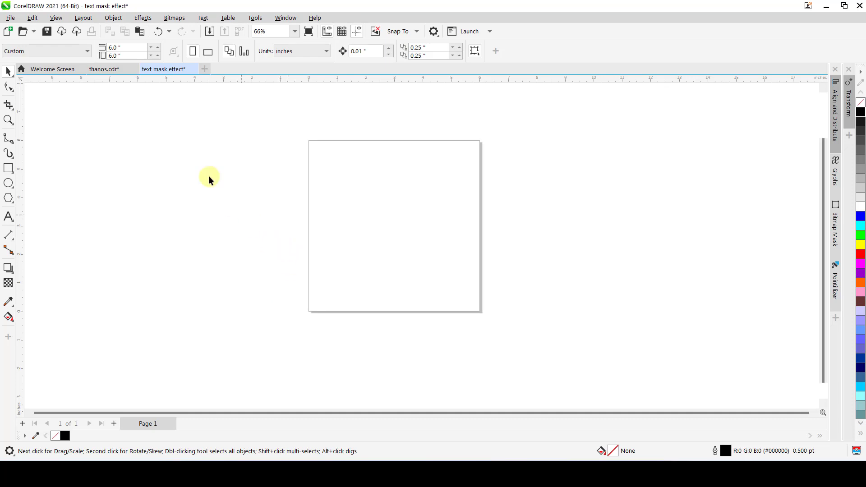
Step: Review the finished Thanos example document, then return to the blank text mask document
{"action": "left_click", "coordinate": [103, 68]}
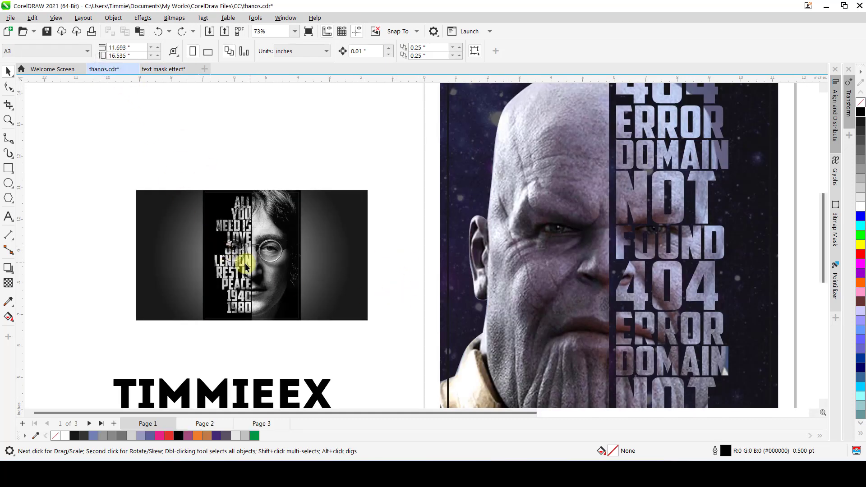
{"action": "scroll", "scroll_direction": "up", "scroll_amount": 3}
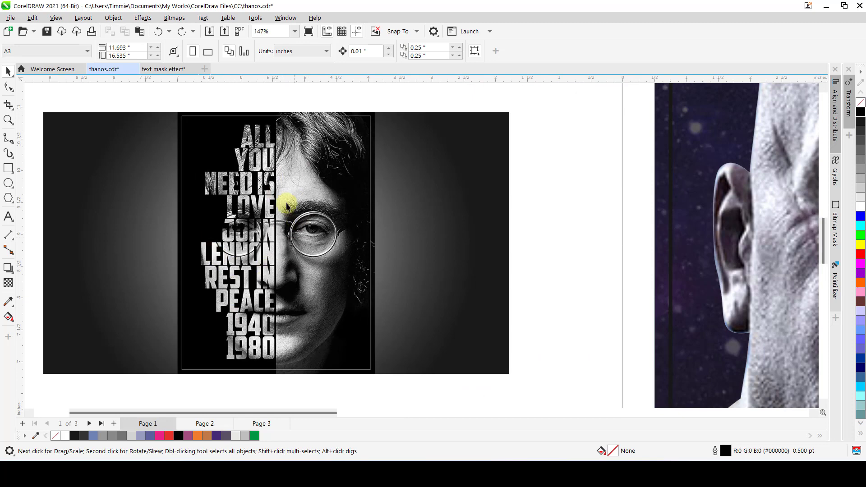
{"action": "scroll", "scroll_direction": "down", "scroll_amount": 3}
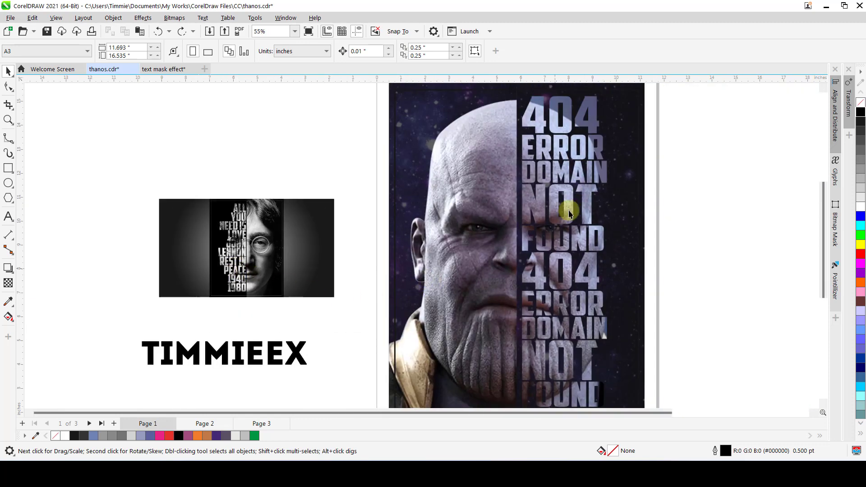
{"action": "left_click", "coordinate": [163, 69]}
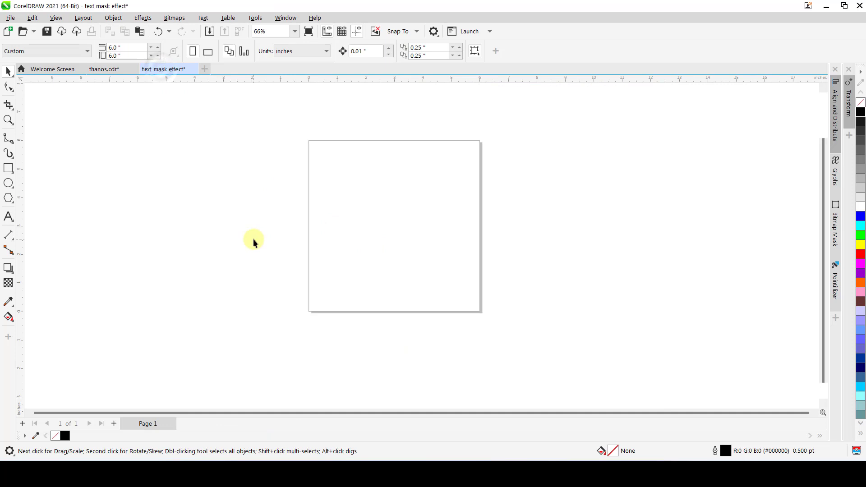
{"action": "mouse_move", "coordinate": [228, 208]}
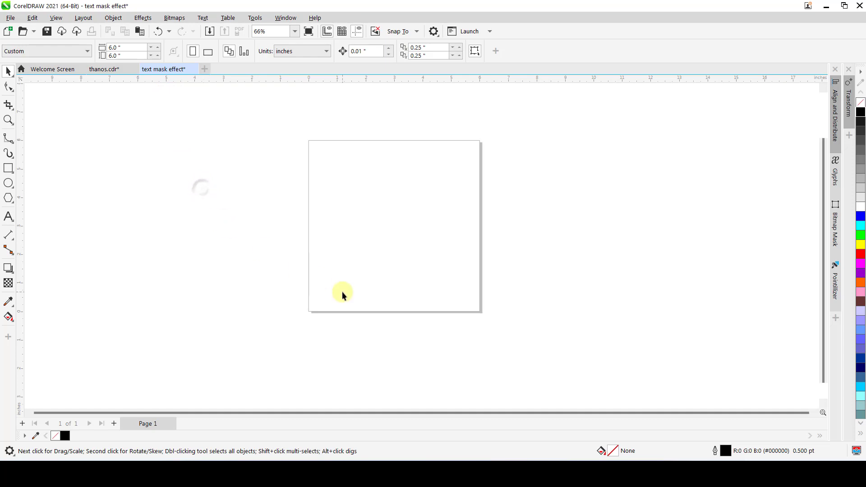
{"action": "mouse_move", "coordinate": [268, 251]}
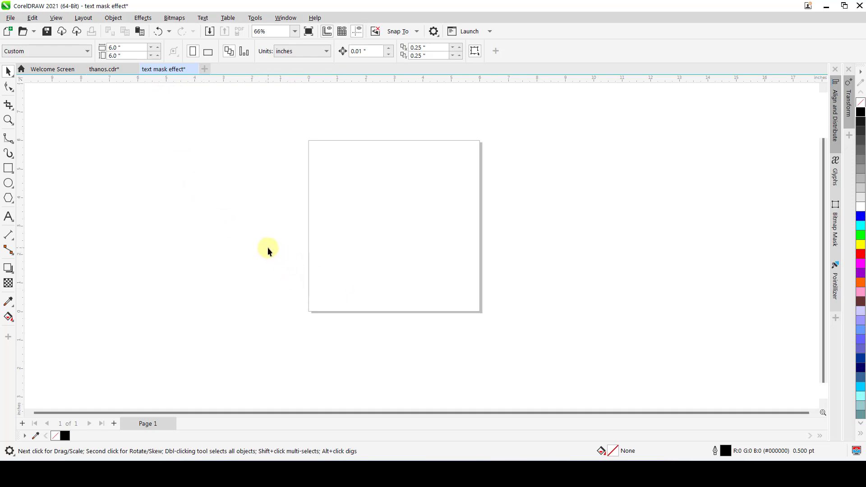
{"action": "mouse_move", "coordinate": [285, 383]}
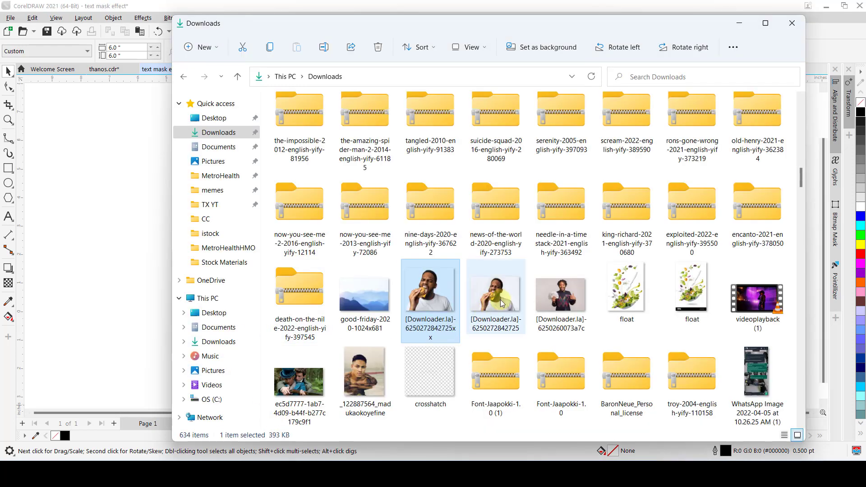
{"action": "mouse_move", "coordinate": [430, 290]}
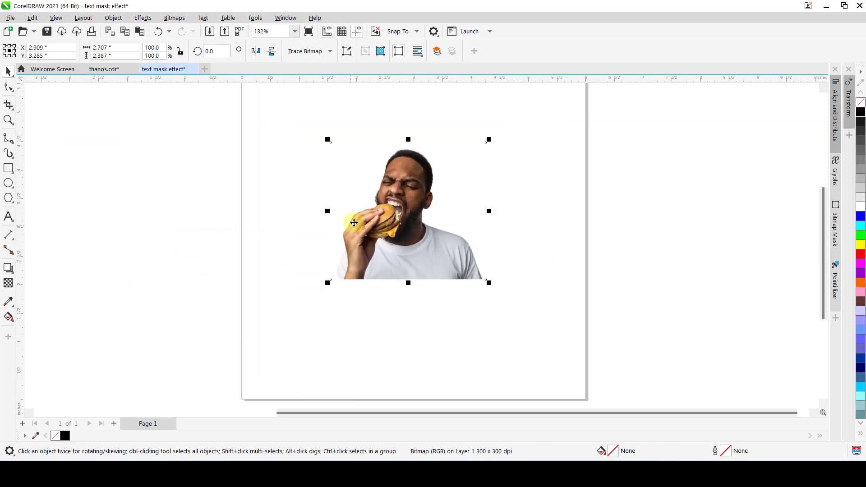
{"action": "scroll", "scroll_direction": "down", "scroll_amount": 3}
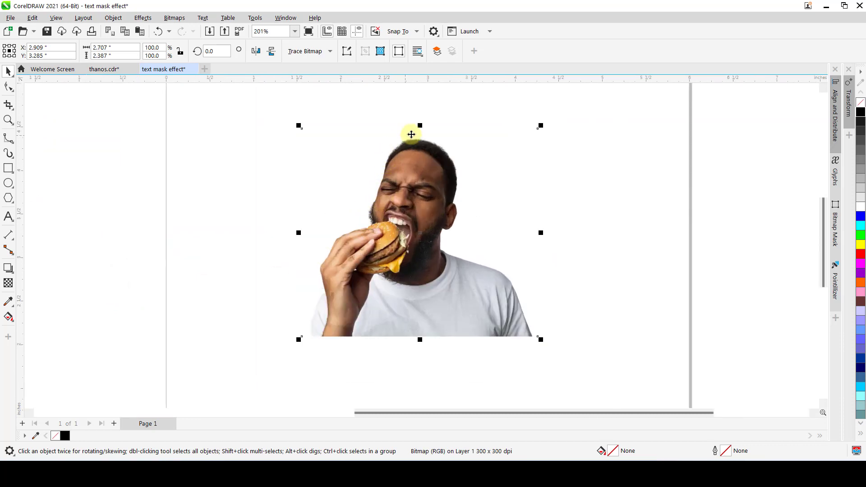
{"action": "mouse_move", "coordinate": [458, 164]}
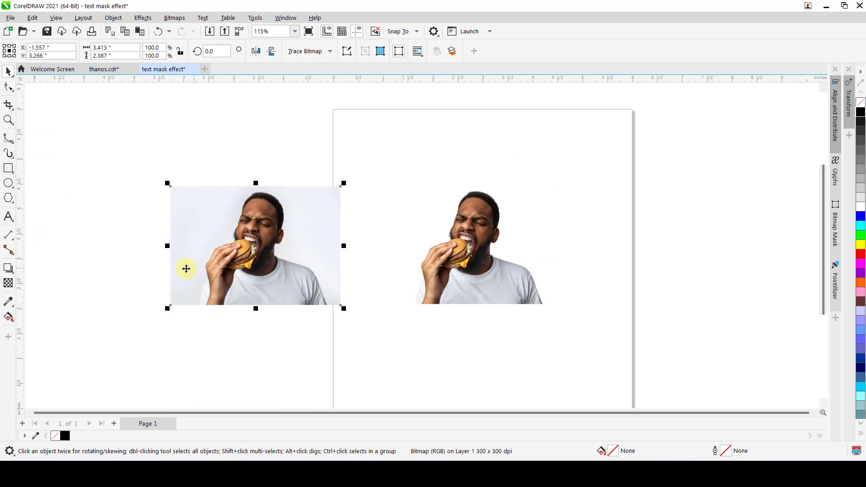
{"action": "mouse_move", "coordinate": [327, 321]}
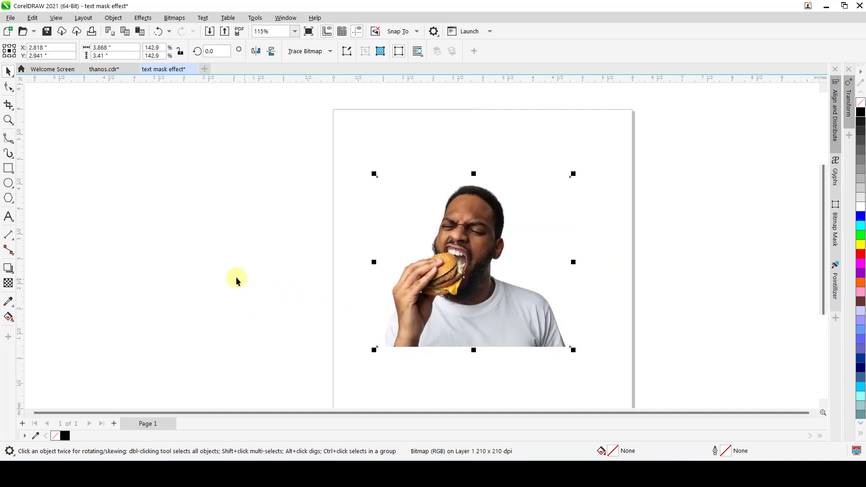
Step: Create text beside the photo reading YOU ARE WHAT YOU EAT STAY AWARE, one word per line
{"action": "left_click", "coordinate": [8, 216]}
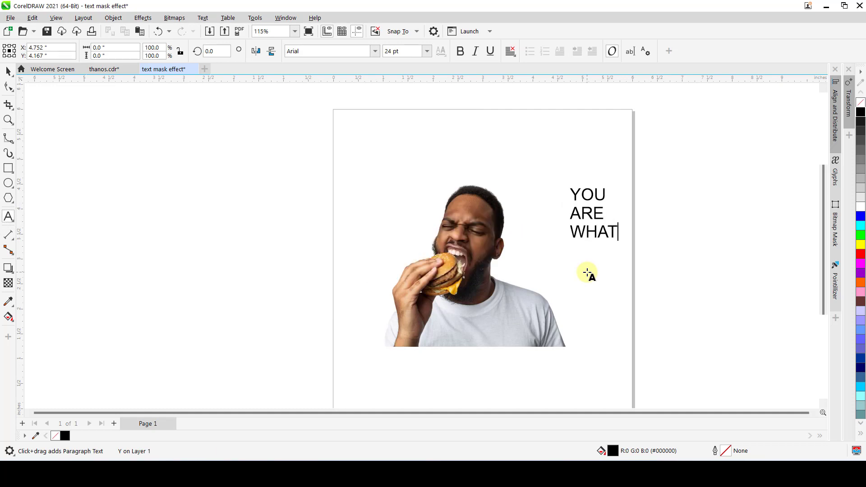
{"action": "type", "text": "YOU"}
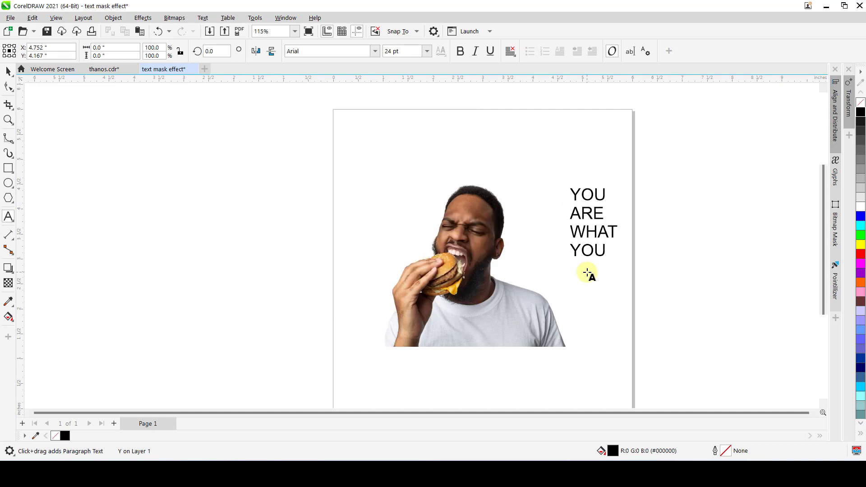
{"action": "type", "text": "EAT"}
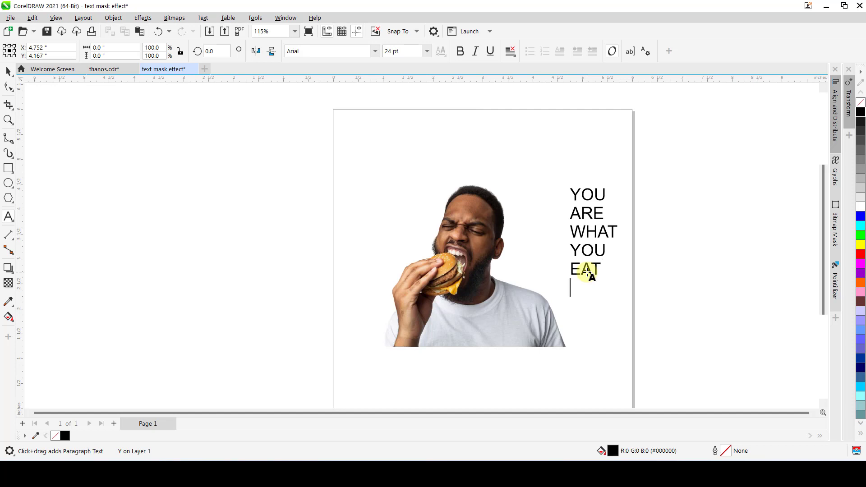
{"action": "type", "text": "STAY"}
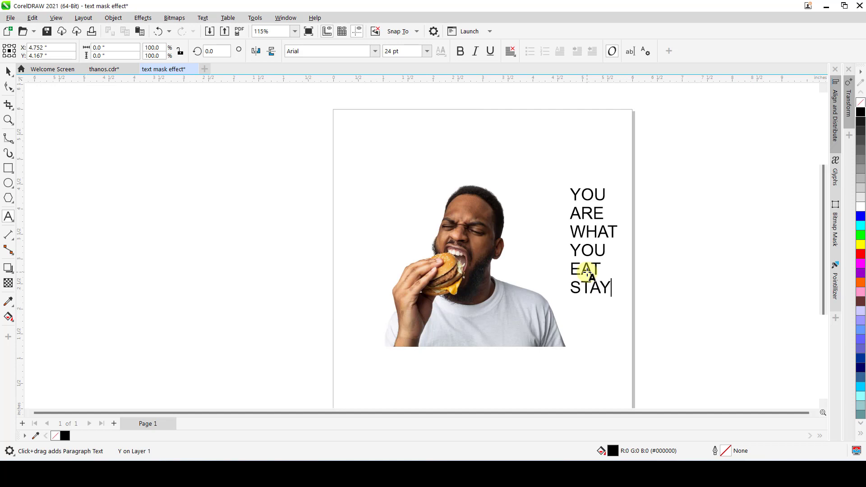
{"action": "type", "text": "AWARE"}
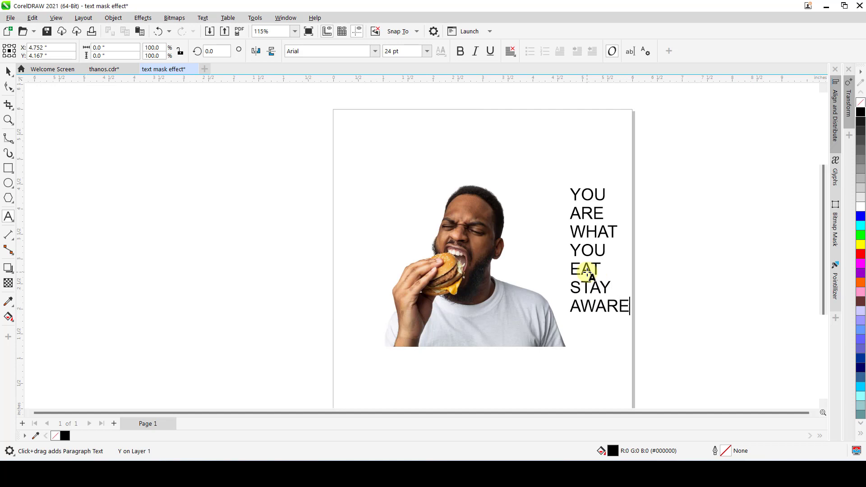
{"action": "key", "text": "ctrl+space"}
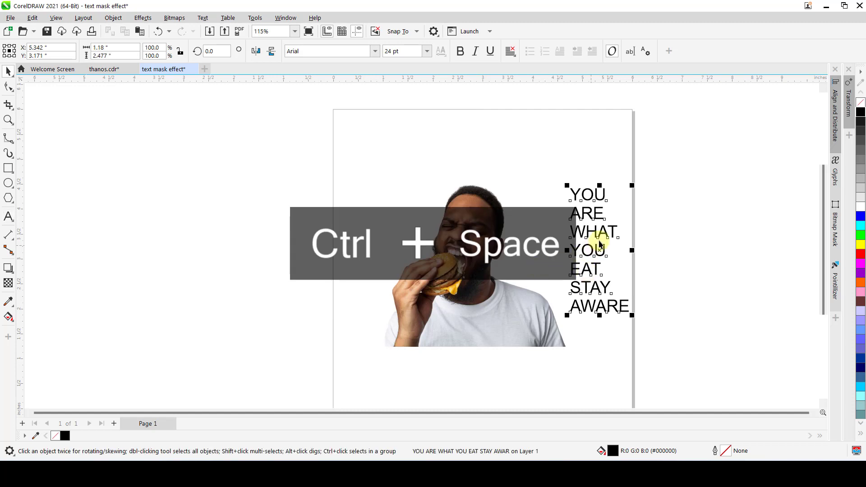
{"action": "key", "text": "ctrl+space"}
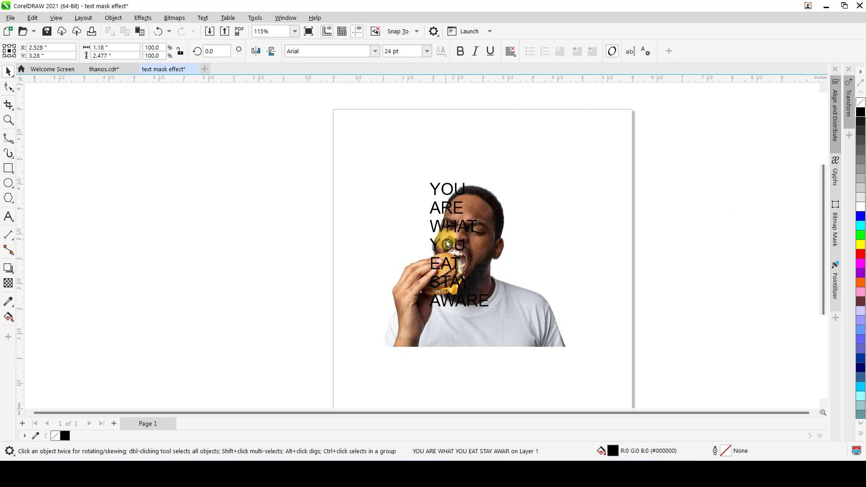
Step: Select the stacked text and change its font to AMCAP Eternal
{"action": "left_click", "coordinate": [447, 246]}
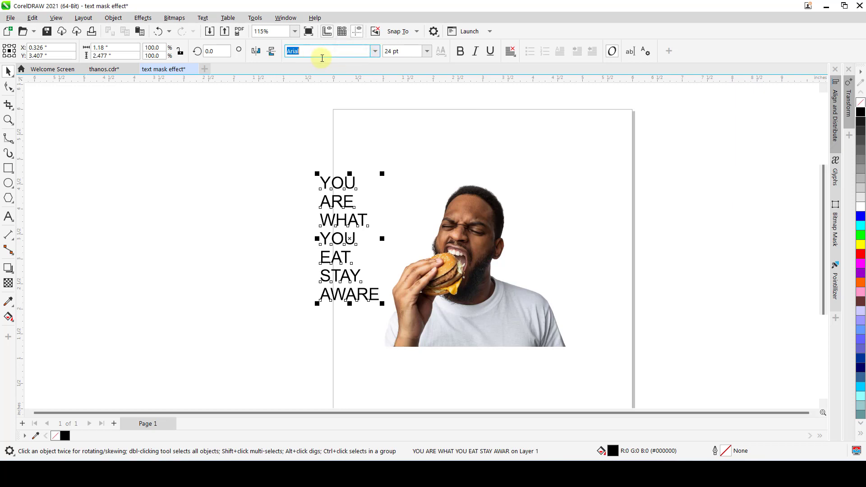
{"action": "type", "text": "AMCAP Eternal"}
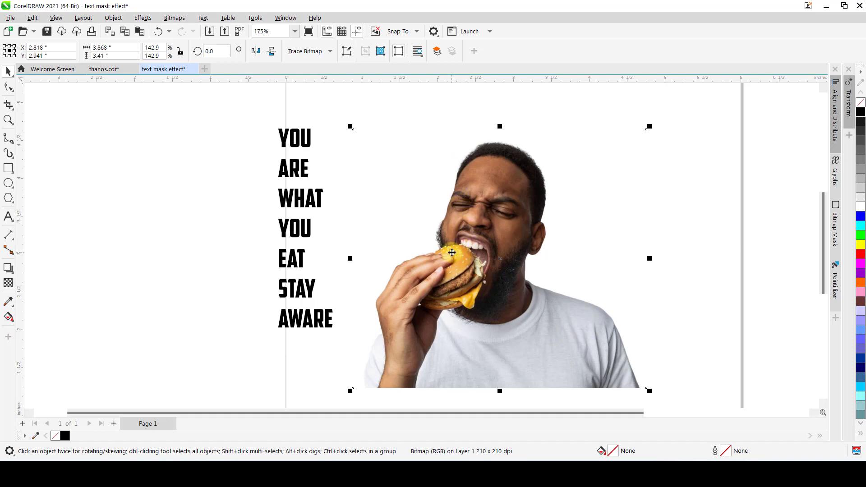
{"action": "mouse_move", "coordinate": [380, 190]}
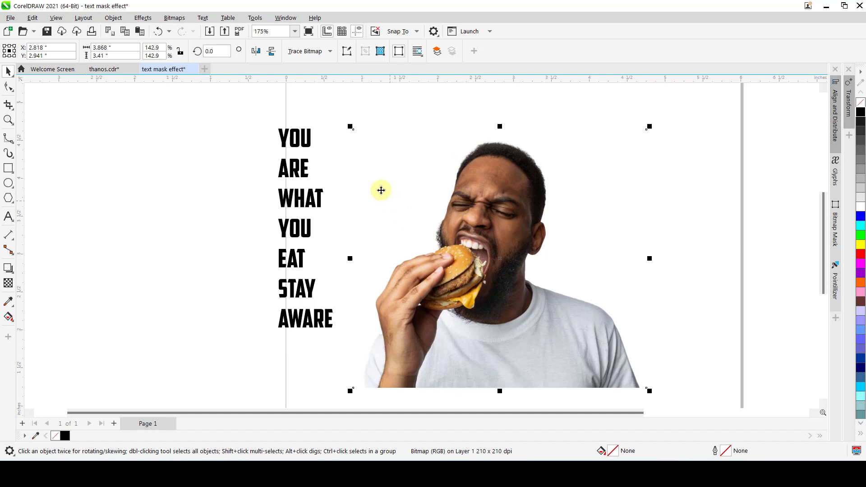
{"action": "mouse_move", "coordinate": [256, 51]}
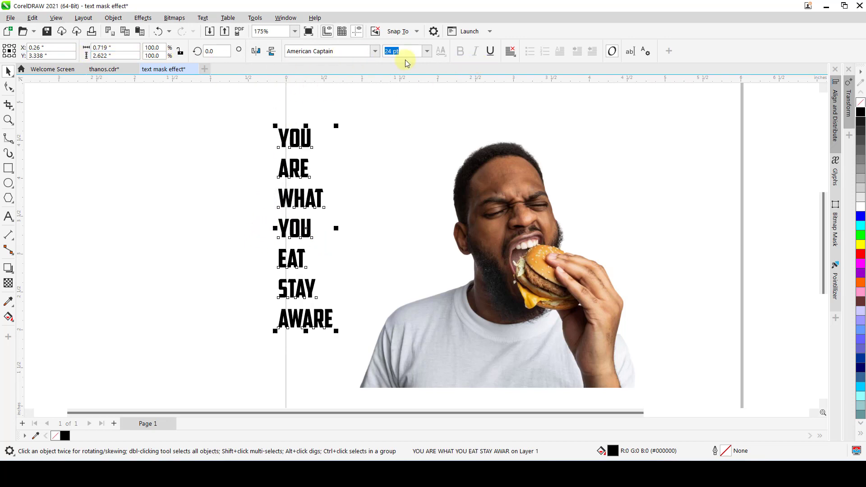
{"action": "mouse_move", "coordinate": [509, 51]}
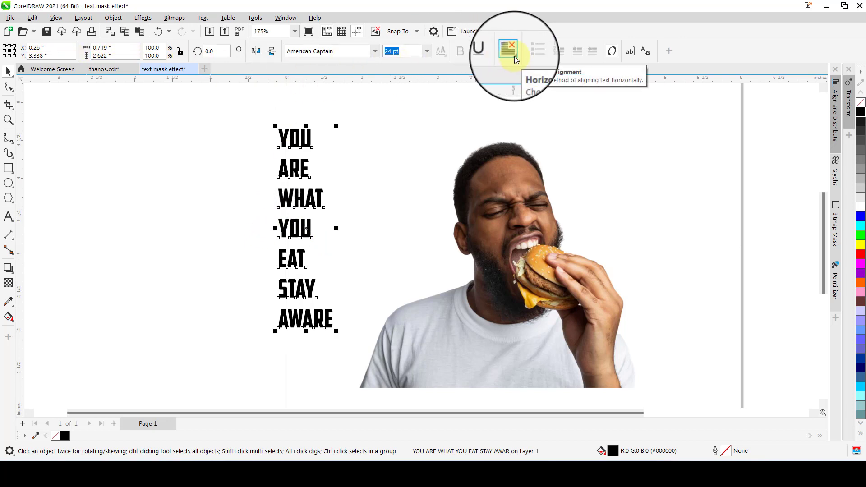
Step: Change the stacked text's line alignment from the property bar's Text alignment choices
{"action": "left_click", "coordinate": [509, 51]}
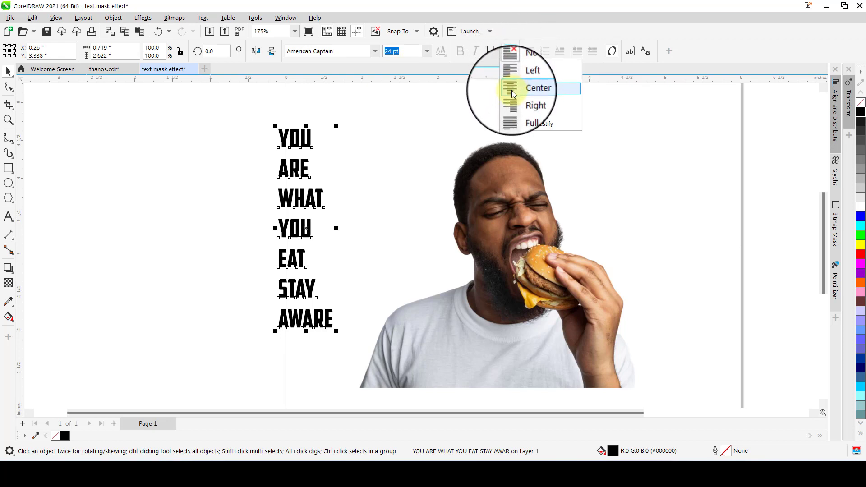
{"action": "left_click", "coordinate": [537, 88]}
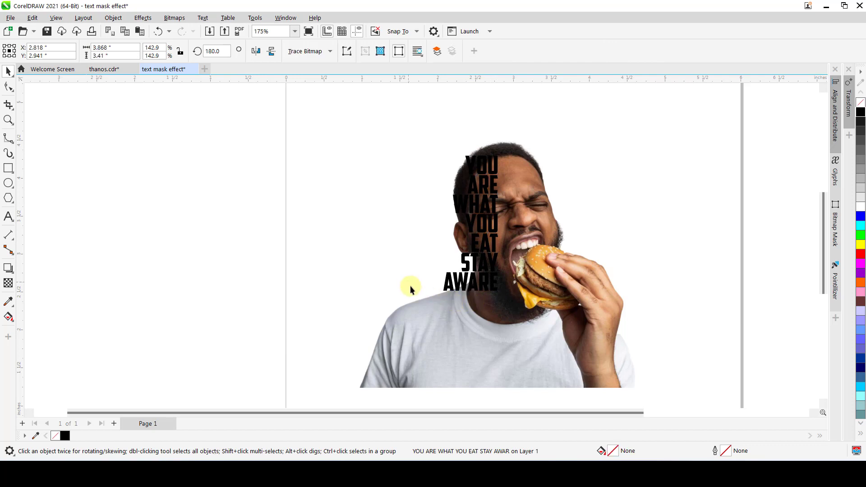
Step: Undo two recent edits, leaving the phrase right-aligned over the face
{"action": "key", "text": "ctrl+z"}
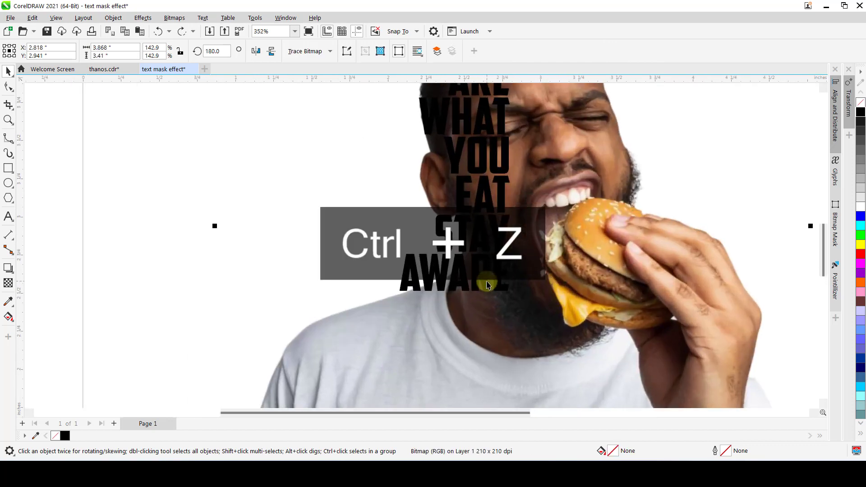
{"action": "key", "text": "ctrl+z"}
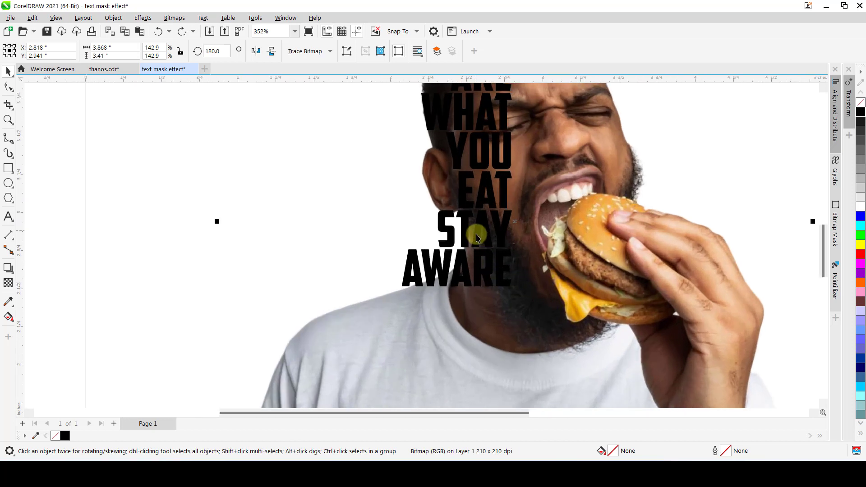
{"action": "mouse_move", "coordinate": [439, 275]}
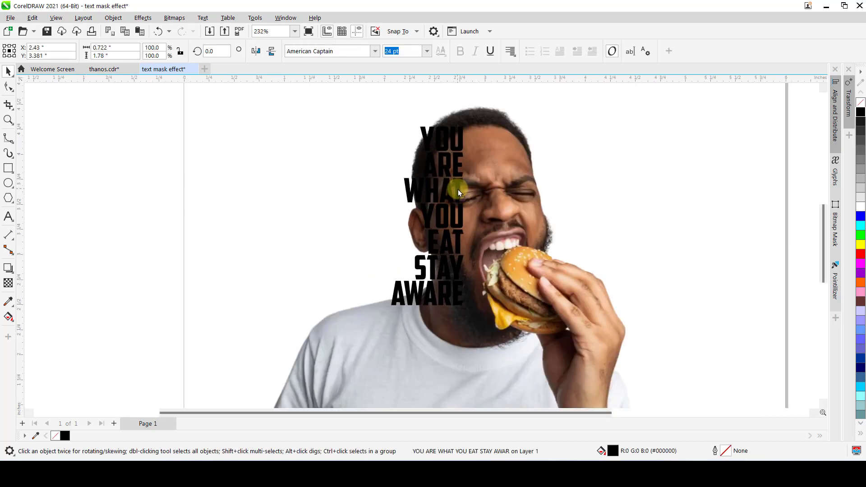
Step: Break the word stack apart with Ctrl+K into separate lines and words
{"action": "left_click", "coordinate": [435, 193]}
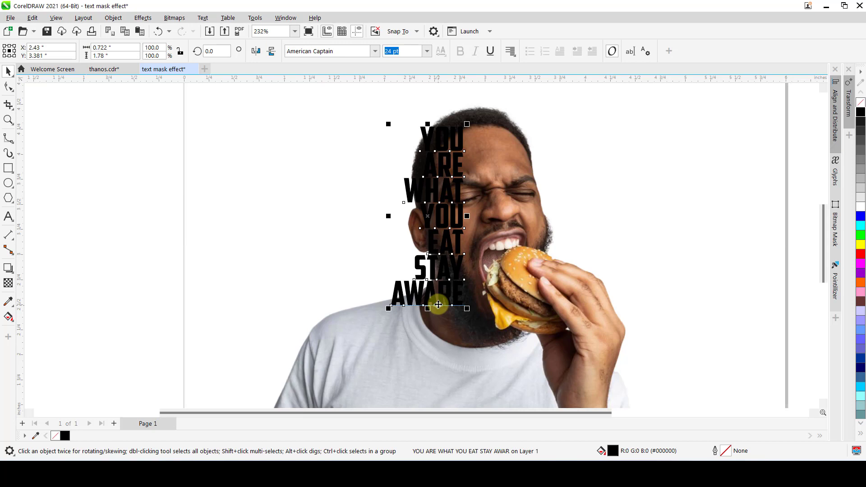
{"action": "key", "text": "ctrl+k"}
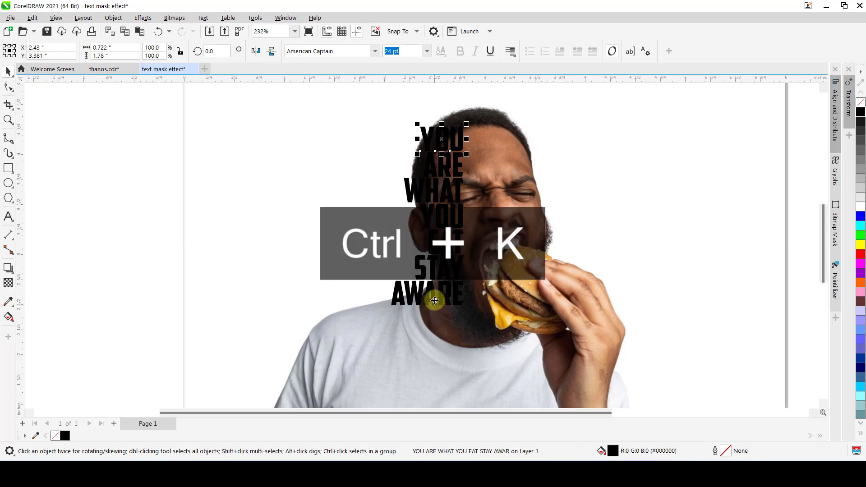
{"action": "key", "text": "Ctrl+K"}
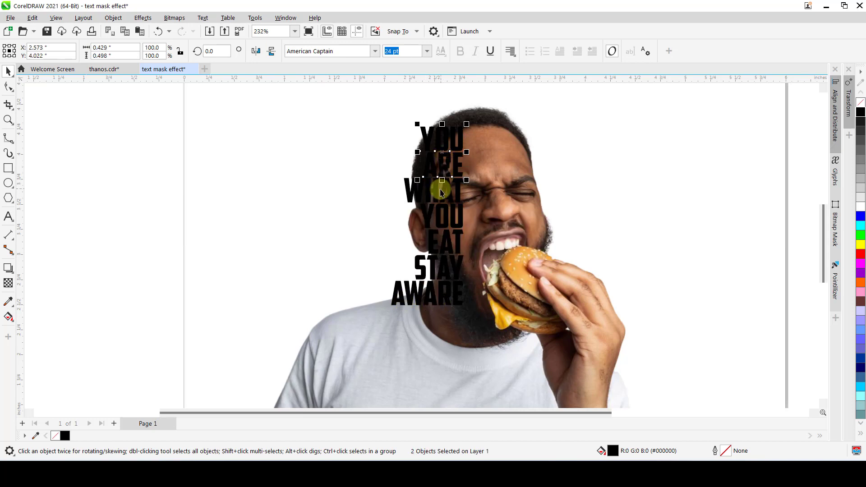
Step: Resize individual words into a tight, flush block over the face's left half
{"action": "left_click", "coordinate": [433, 245]}
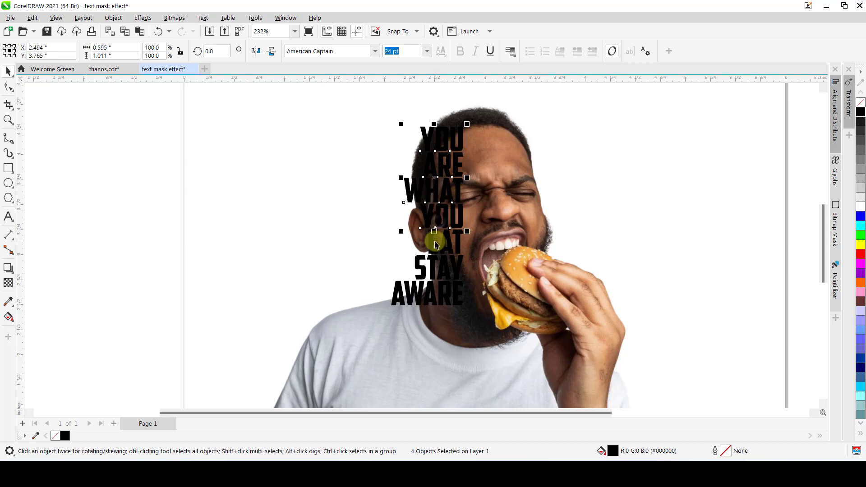
{"action": "left_click", "coordinate": [441, 242]}
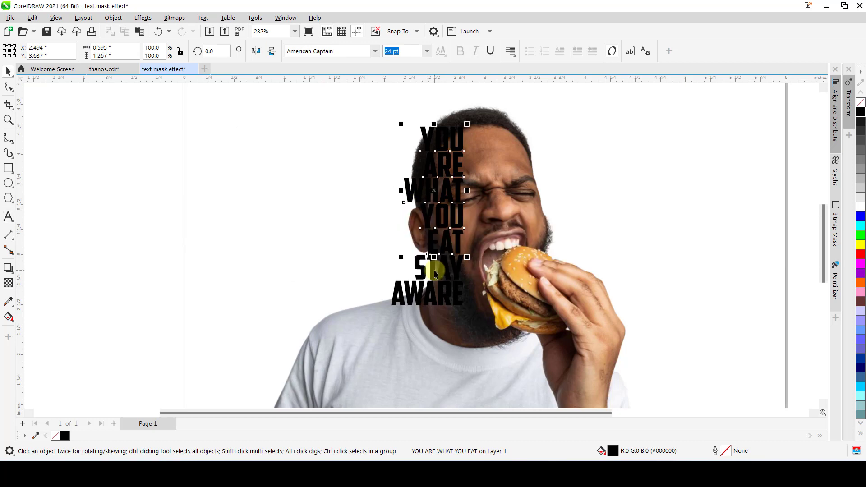
{"action": "left_click", "coordinate": [421, 271]}
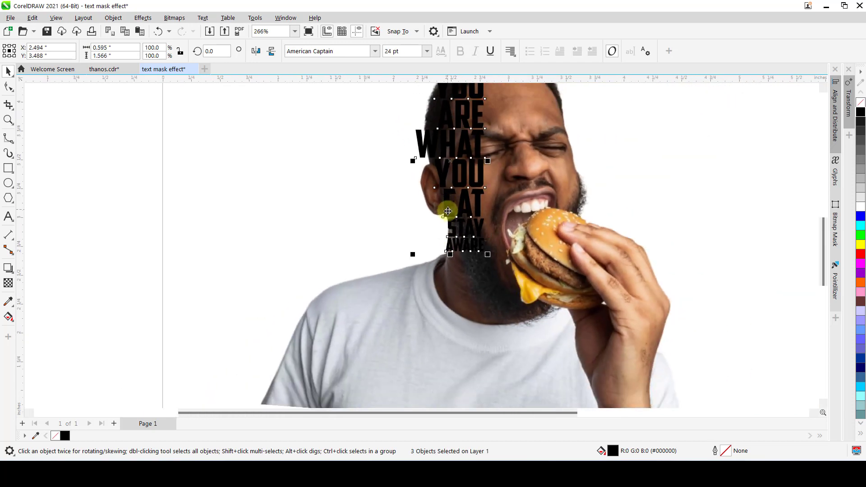
{"action": "scroll", "scroll_direction": "down", "scroll_amount": 3}
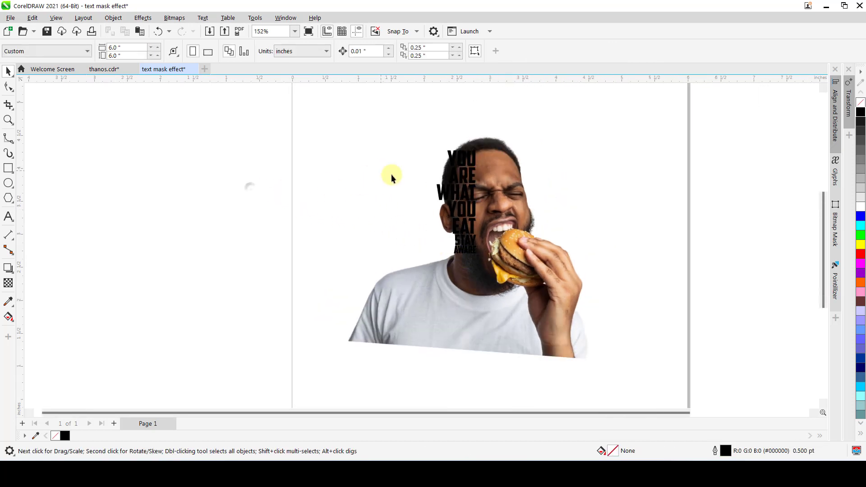
{"action": "scroll", "scroll_direction": "up", "scroll_amount": 3}
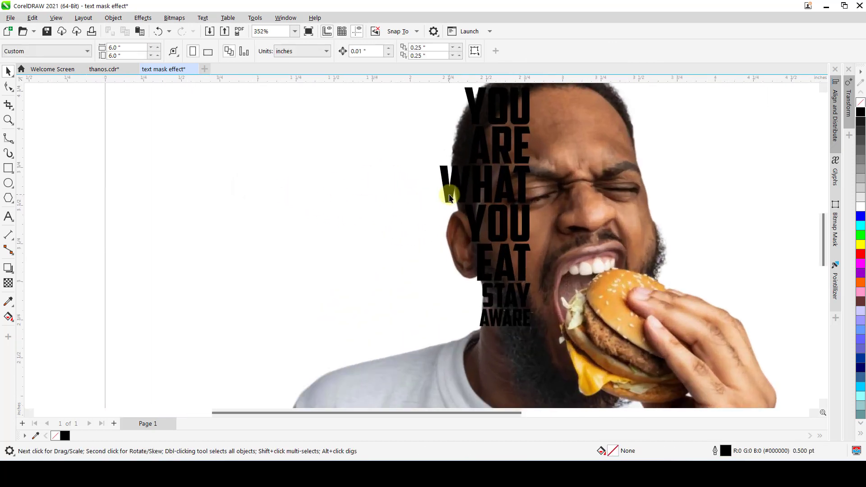
{"action": "scroll", "scroll_direction": "down", "scroll_amount": 3}
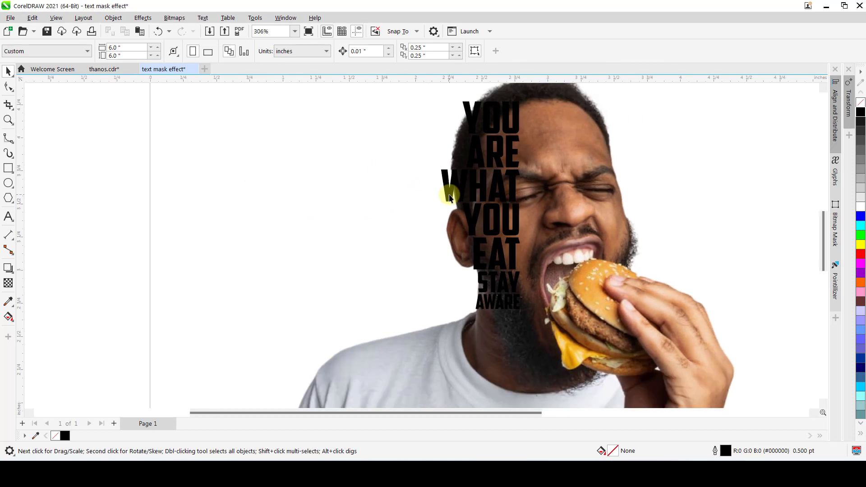
Step: Select all seven word pieces and group them with Ctrl+G
{"action": "left_click", "coordinate": [447, 199]}
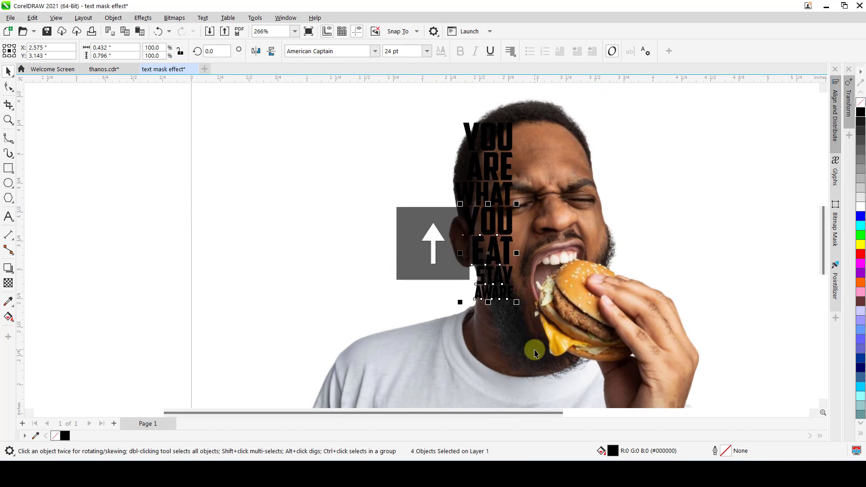
{"action": "left_click", "coordinate": [206, 121]}
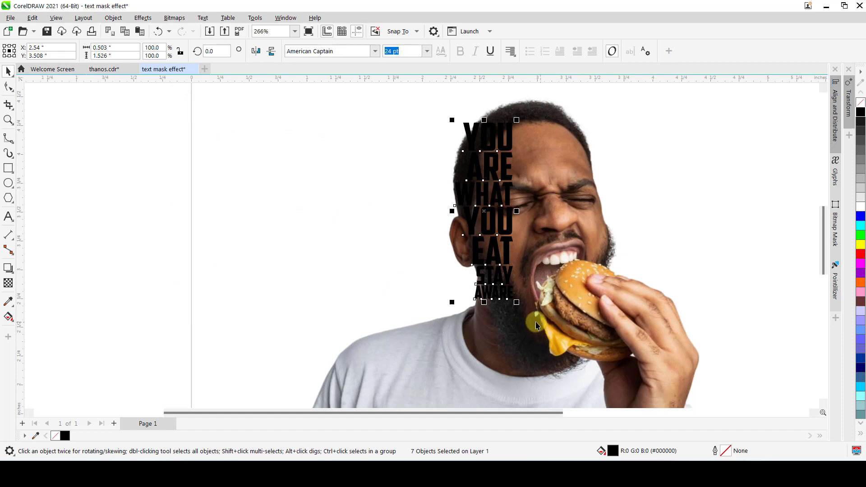
{"action": "key", "text": "ctrl+g"}
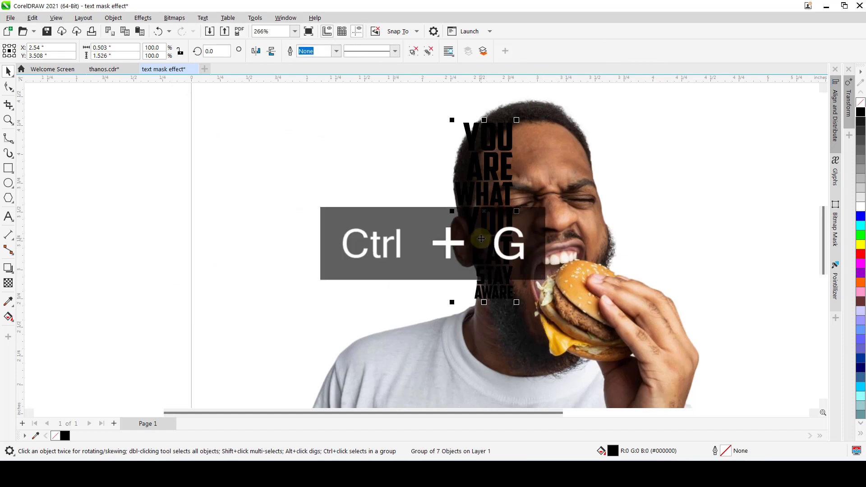
{"action": "key", "text": "ctrl+g"}
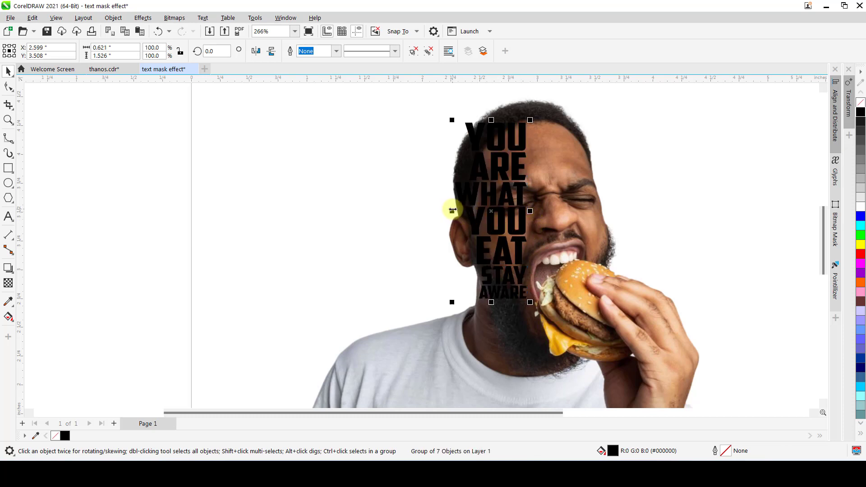
{"action": "scroll", "scroll_direction": "up", "scroll_amount": 3}
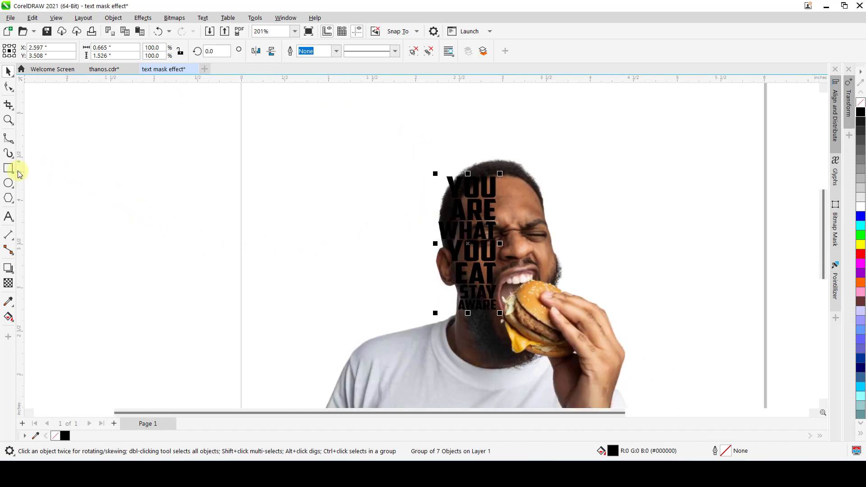
Step: Draw a rectangle over the word stack and left half of the face, then select it
{"action": "left_click", "coordinate": [9, 168]}
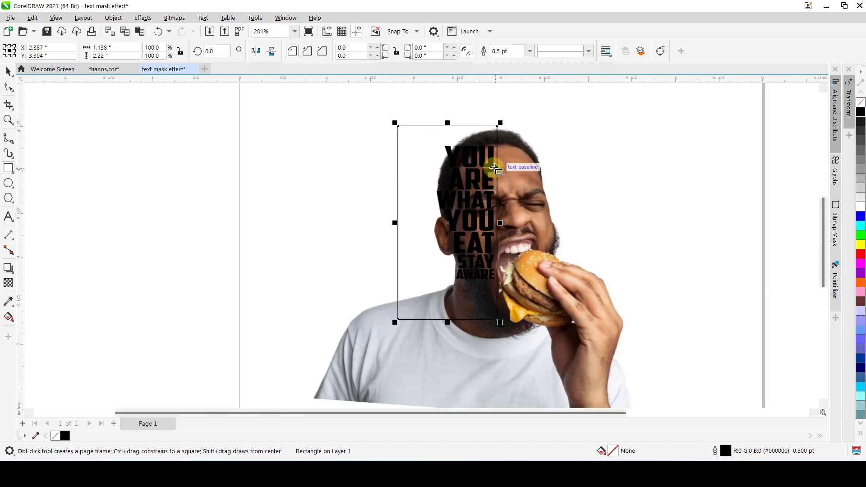
{"action": "mouse_move", "coordinate": [430, 236]}
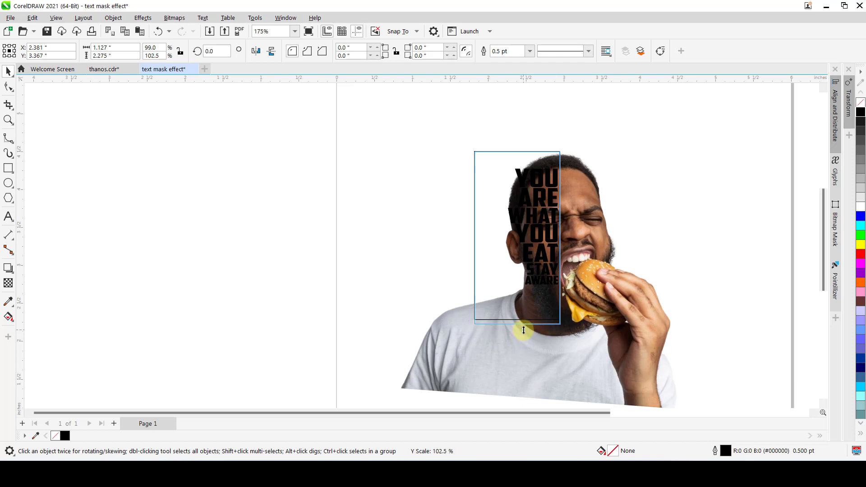
{"action": "left_click", "coordinate": [517, 342]}
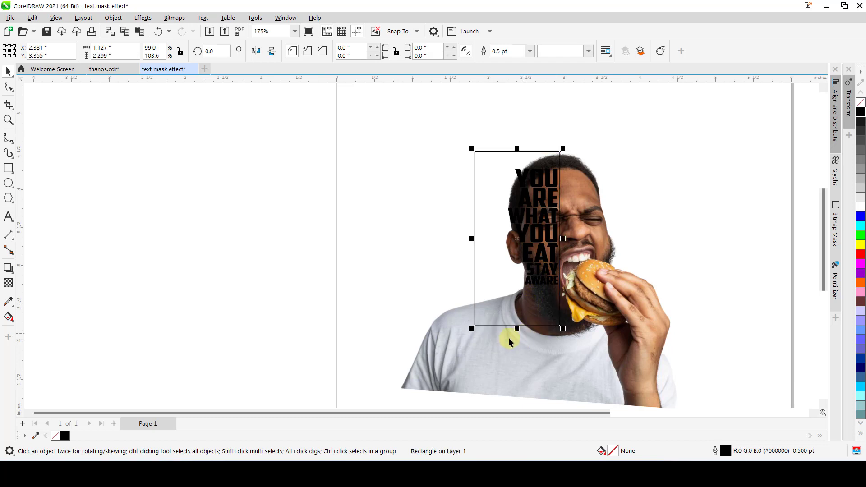
{"action": "mouse_move", "coordinate": [511, 227]}
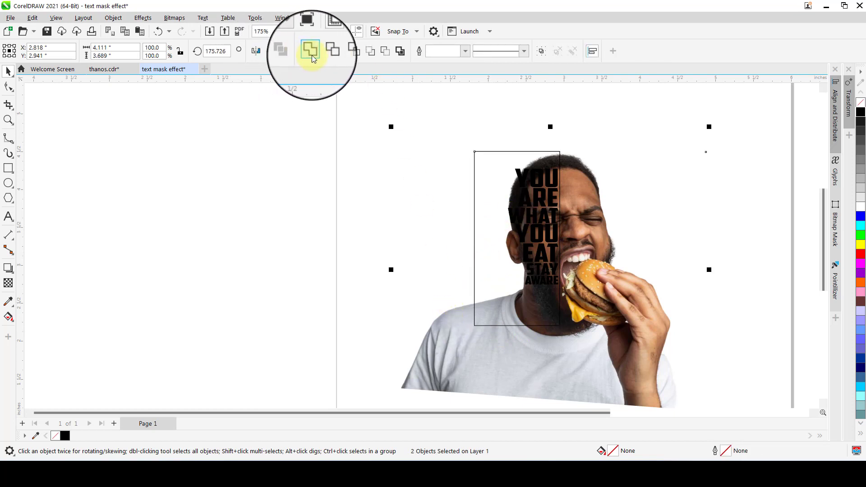
{"action": "mouse_move", "coordinate": [494, 266]}
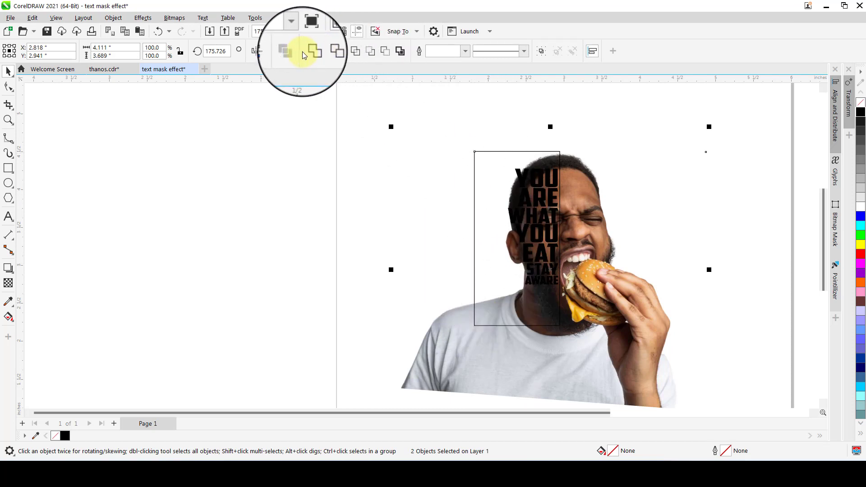
{"action": "mouse_move", "coordinate": [339, 52]}
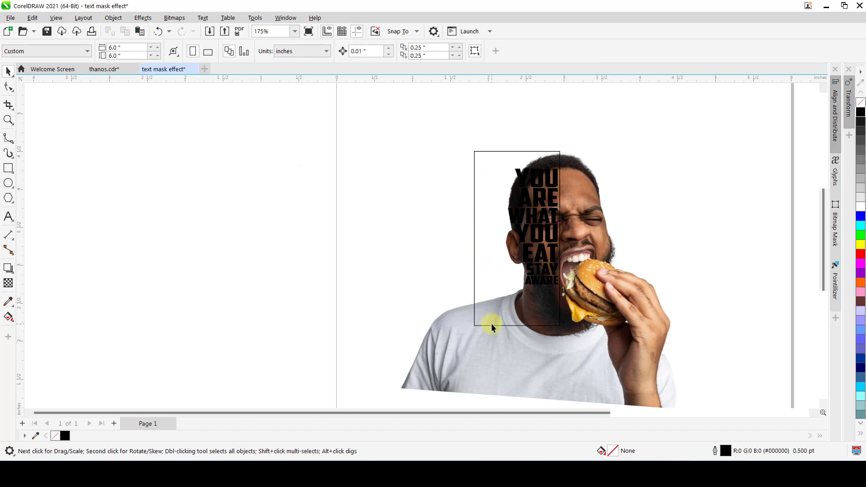
Step: Intersect the photo with the rectangle to keep only their overlapping area
{"action": "left_click", "coordinate": [492, 326]}
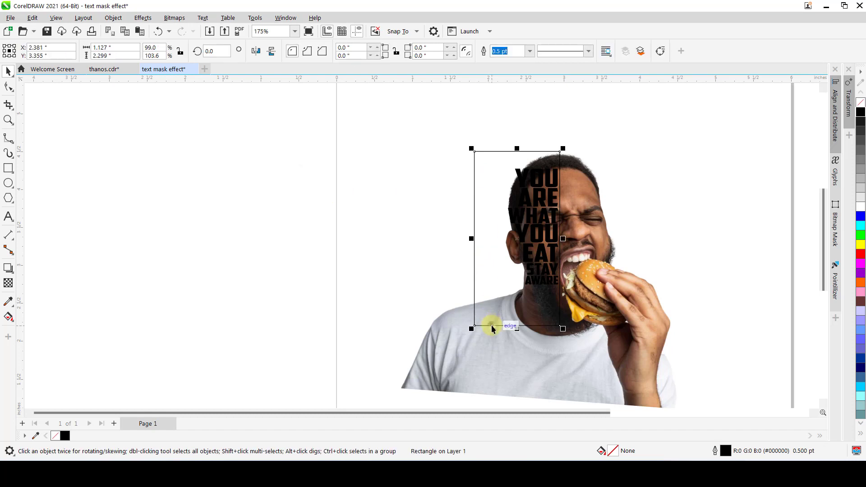
{"action": "mouse_move", "coordinate": [474, 160]}
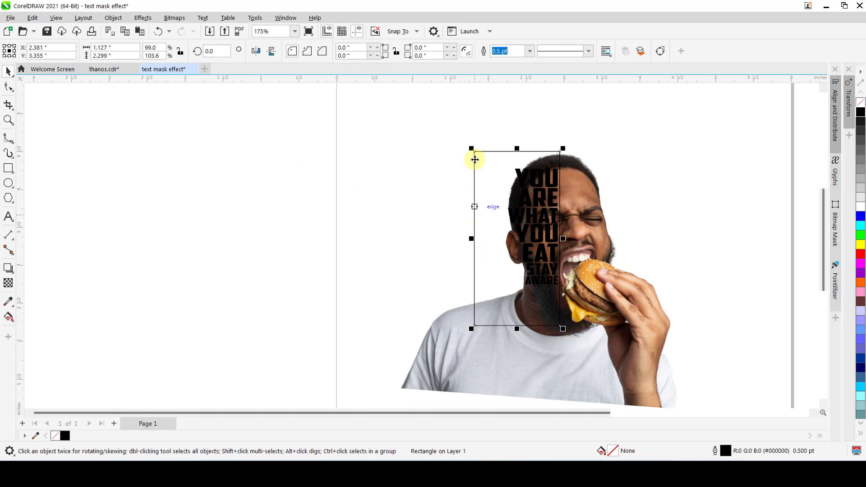
{"action": "mouse_move", "coordinate": [485, 248]}
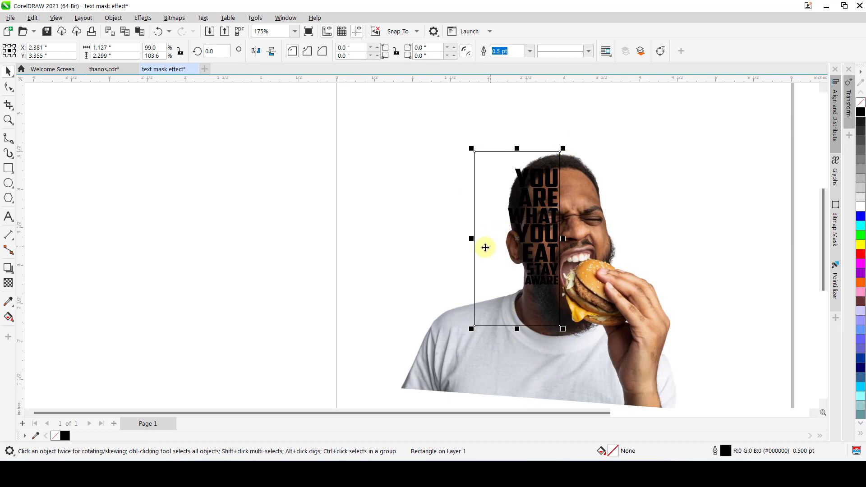
{"action": "mouse_move", "coordinate": [455, 239]}
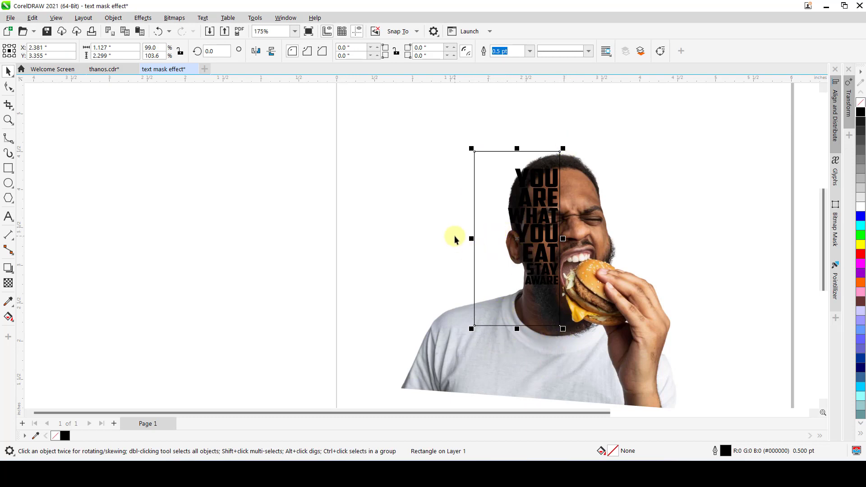
{"action": "mouse_move", "coordinate": [470, 239]}
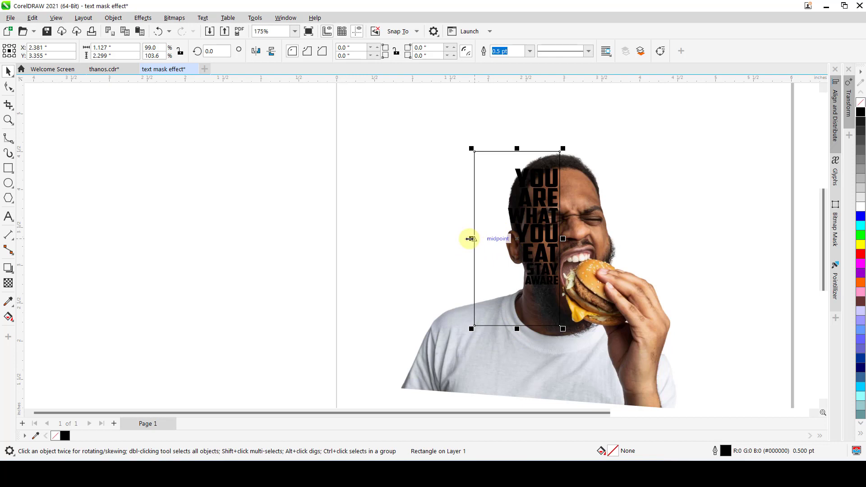
{"action": "mouse_move", "coordinate": [470, 238]}
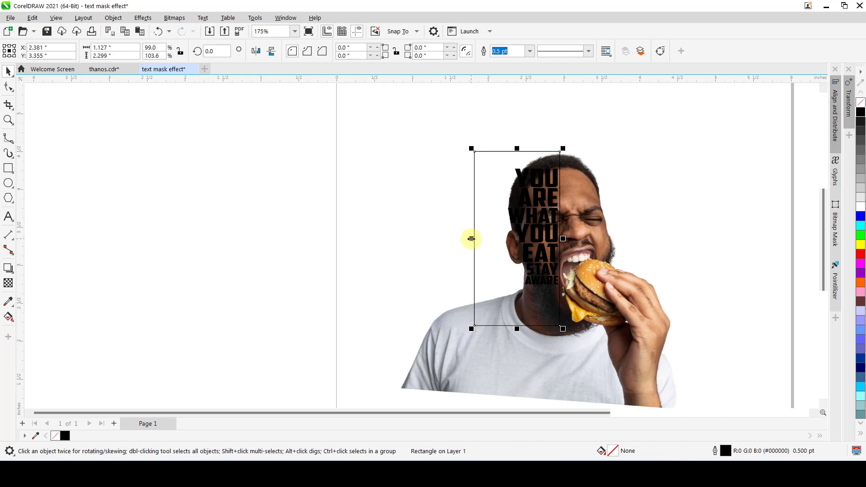
{"action": "mouse_move", "coordinate": [472, 239]}
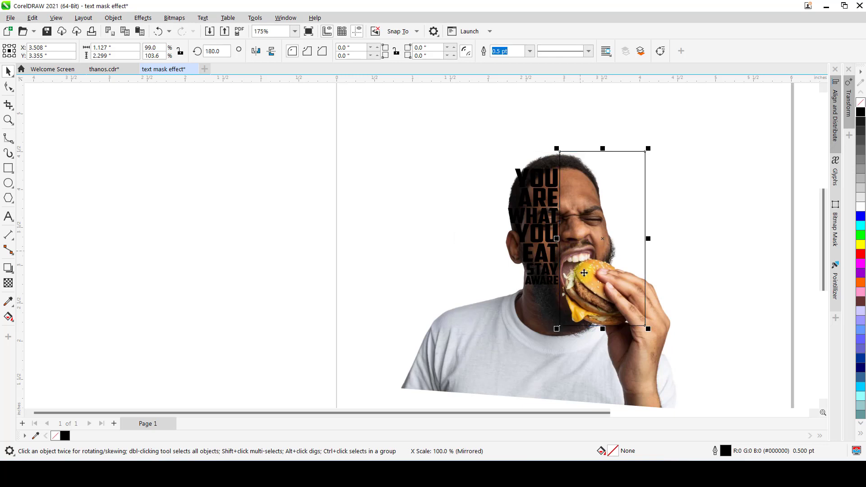
{"action": "mouse_move", "coordinate": [598, 252]}
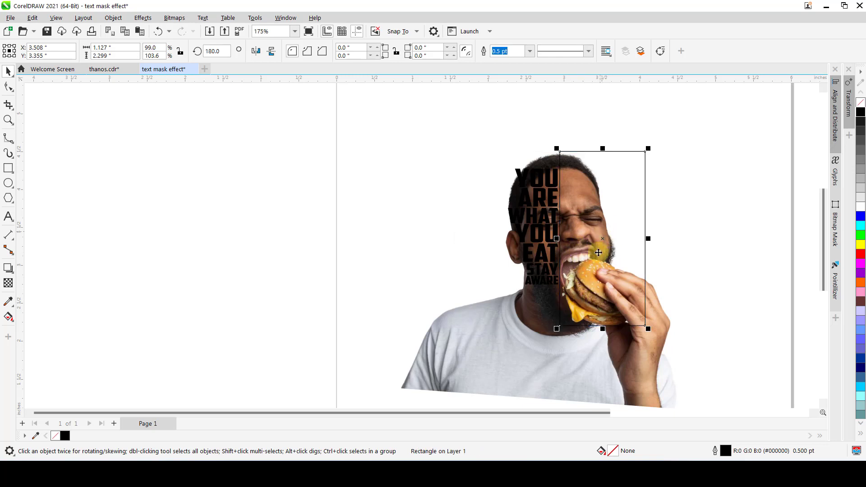
{"action": "mouse_move", "coordinate": [636, 302]}
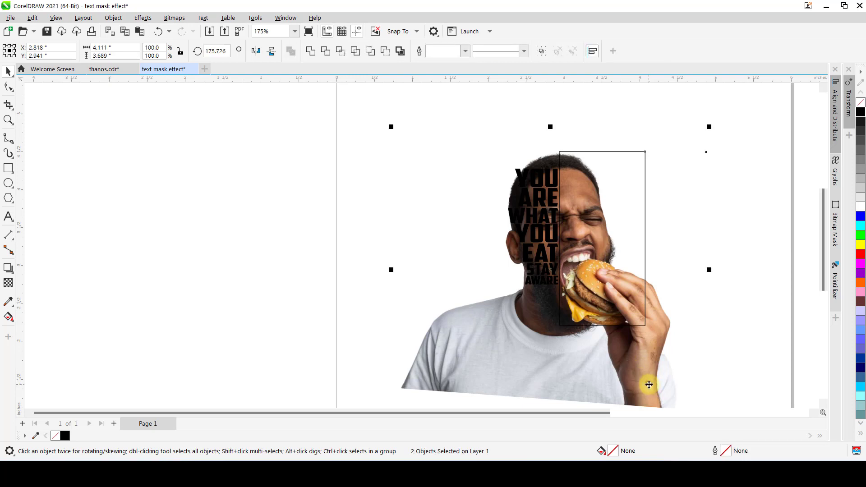
{"action": "mouse_move", "coordinate": [341, 51]}
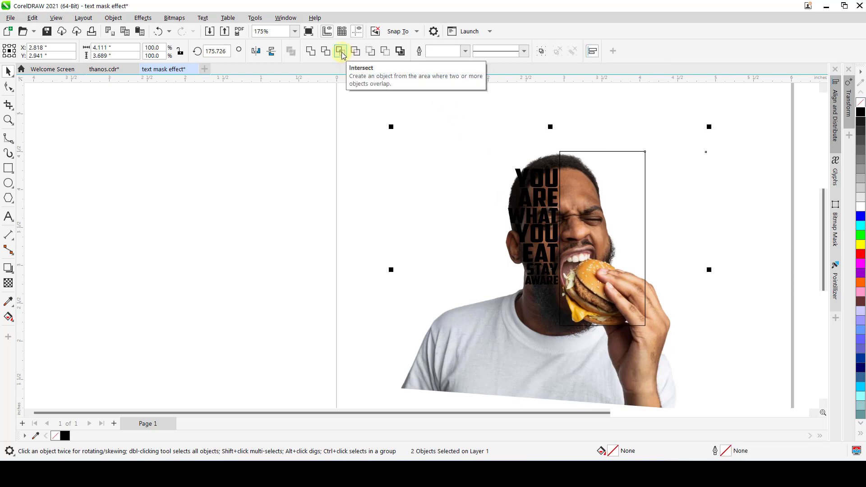
{"action": "left_click", "coordinate": [341, 51]}
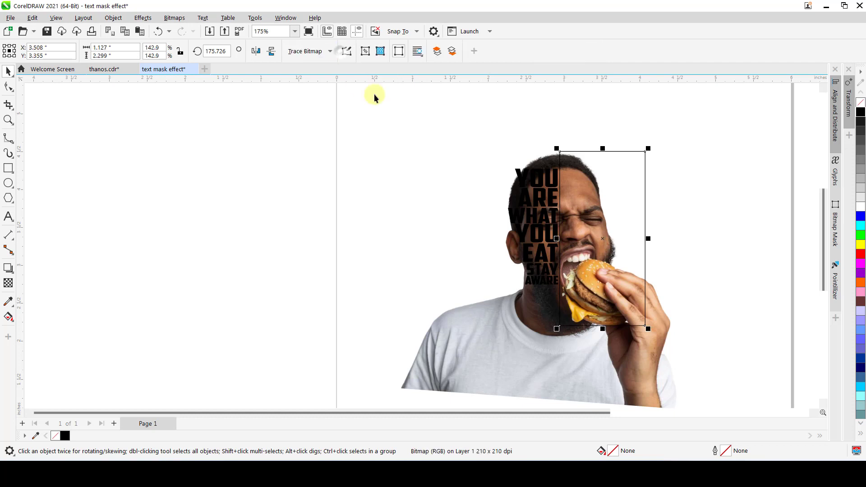
{"action": "scroll", "scroll_direction": "down", "scroll_amount": 3}
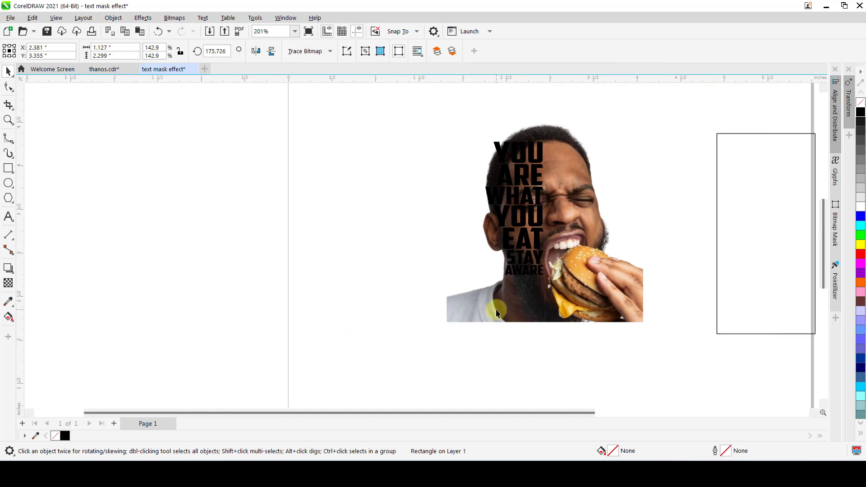
Step: PowerClip the left photo piece inside the stacked word group
{"action": "left_click", "coordinate": [495, 302]}
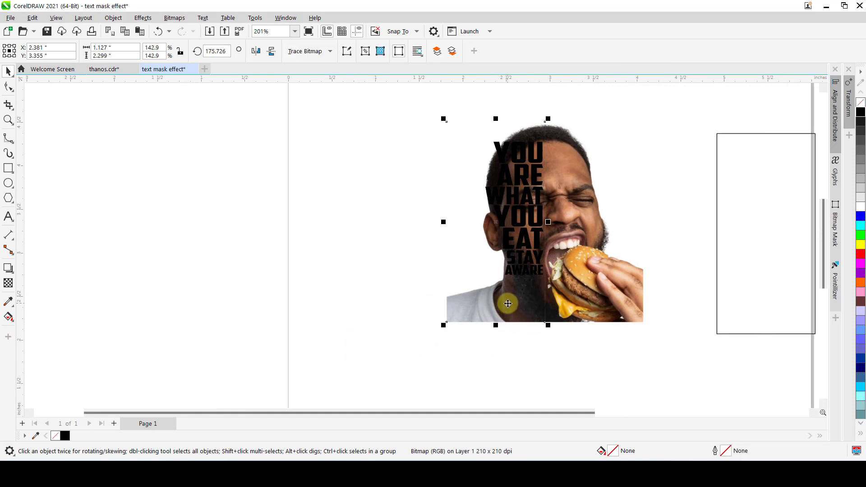
{"action": "right_click", "coordinate": [507, 303]}
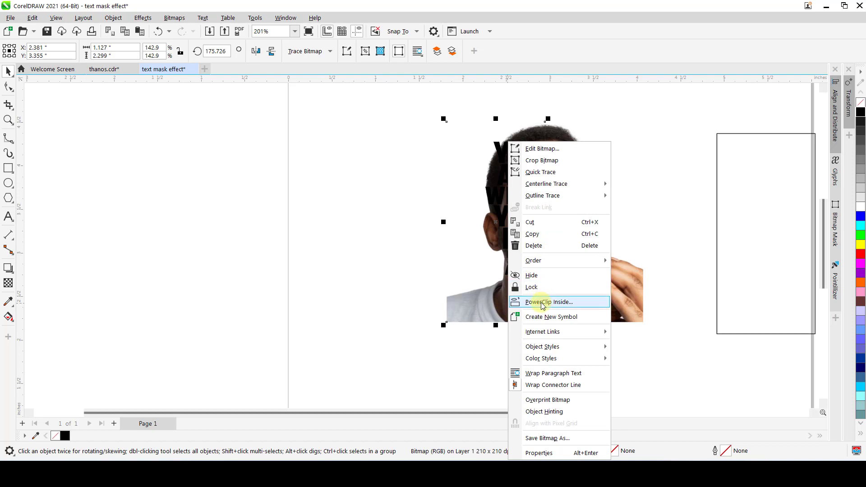
{"action": "left_click", "coordinate": [550, 301]}
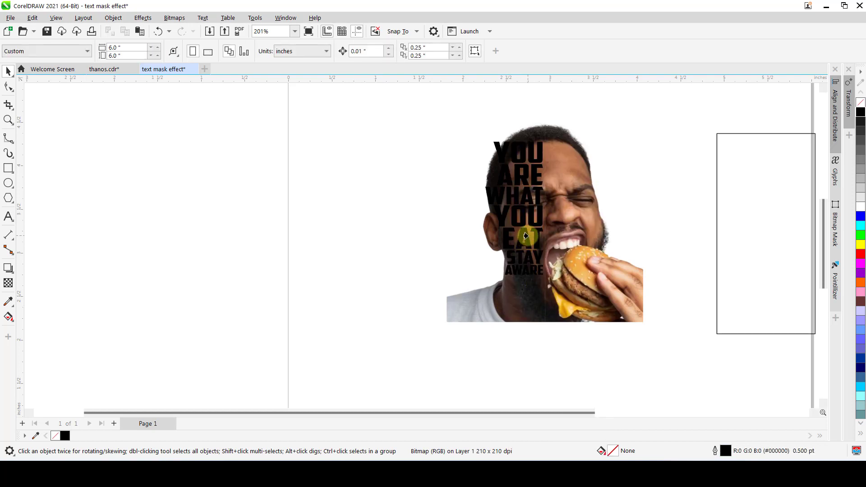
{"action": "left_click", "coordinate": [524, 235]}
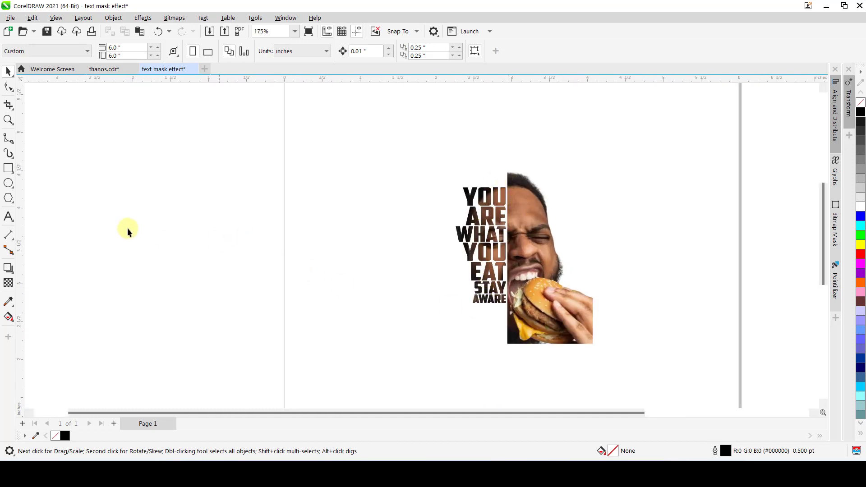
Step: Place a page-sized black rectangle behind the split photo and photo-filled text
{"action": "left_click", "coordinate": [9, 168]}
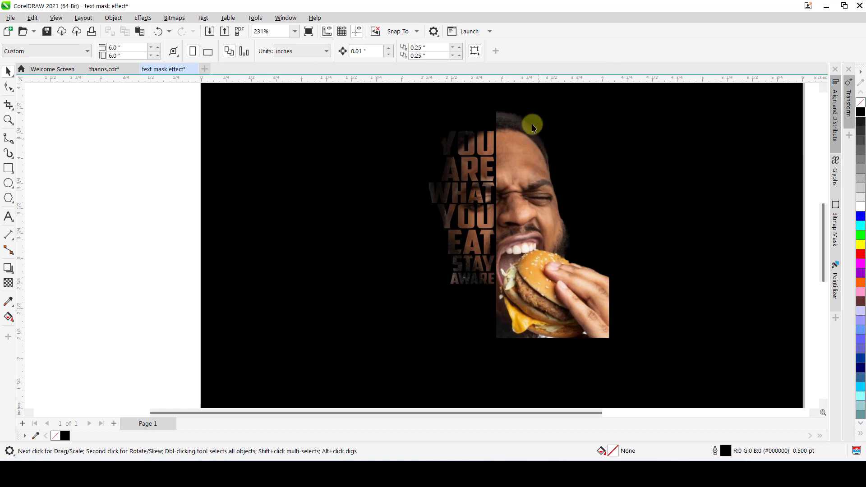
{"action": "scroll", "scroll_direction": "up", "scroll_amount": 3}
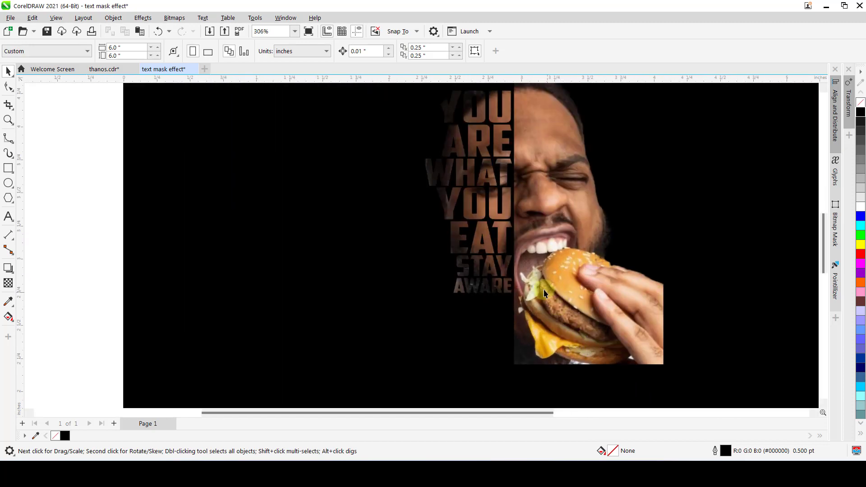
{"action": "mouse_move", "coordinate": [496, 263]}
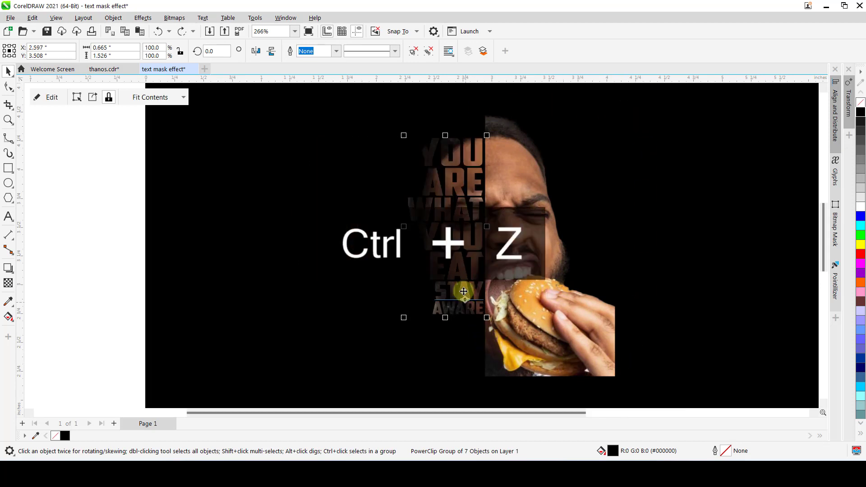
Step: Undo the latest change to the photo-filled word stack and zoom in to check
{"action": "key", "text": "ctrl+z"}
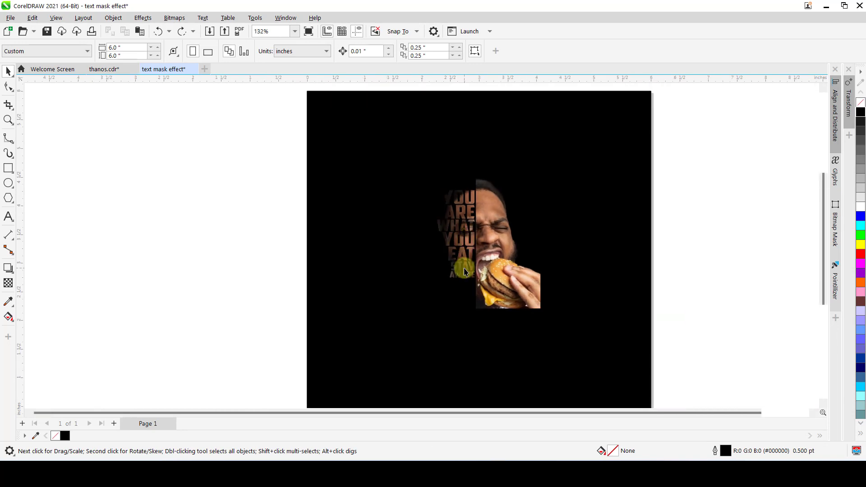
{"action": "mouse_move", "coordinate": [444, 245]}
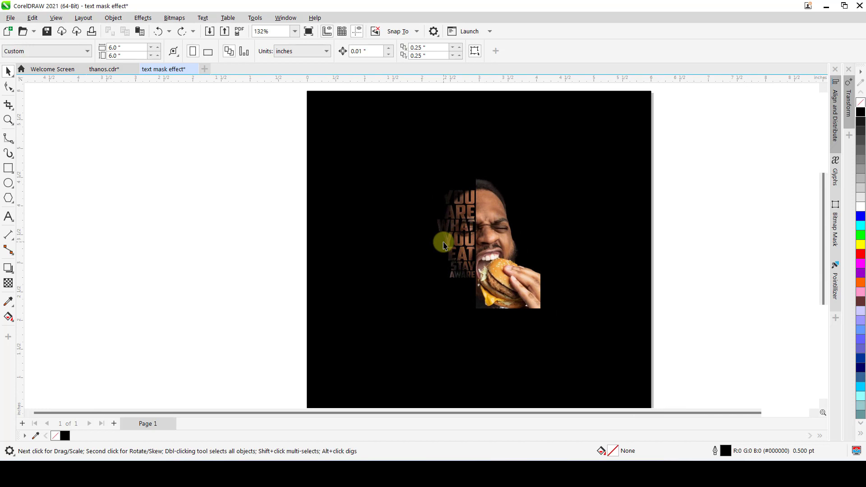
{"action": "mouse_move", "coordinate": [457, 227]}
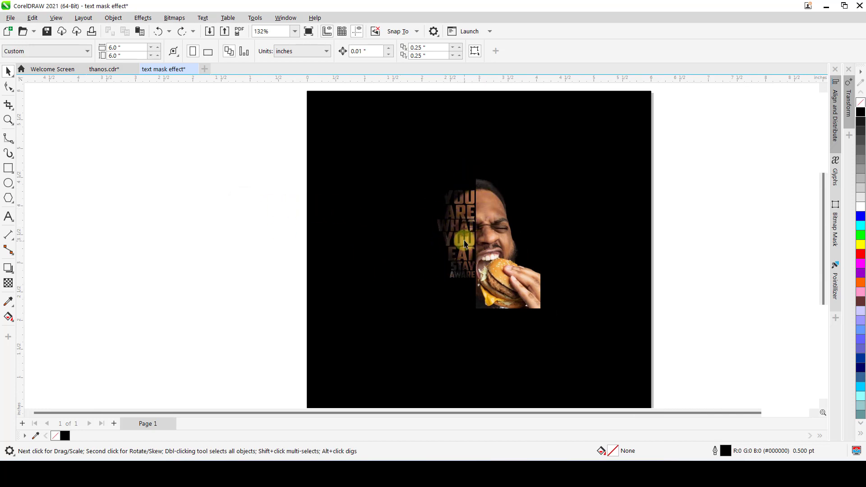
{"action": "mouse_move", "coordinate": [468, 187]}
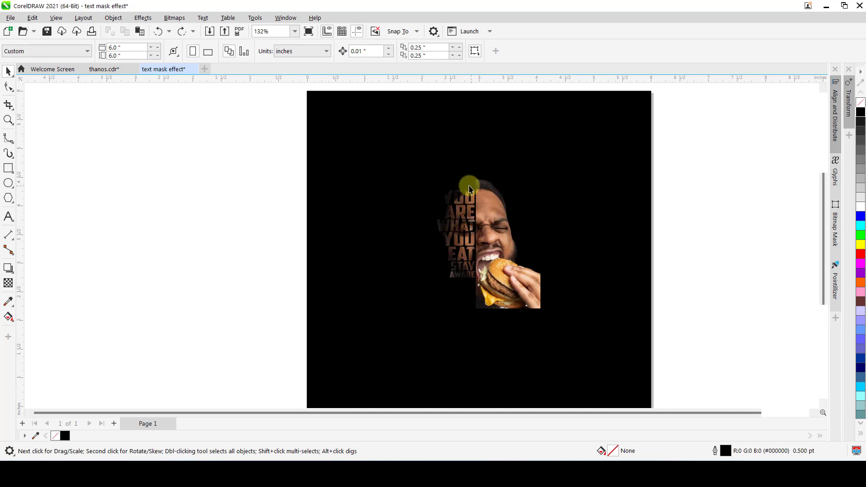
{"action": "scroll", "scroll_direction": "up", "scroll_amount": 3}
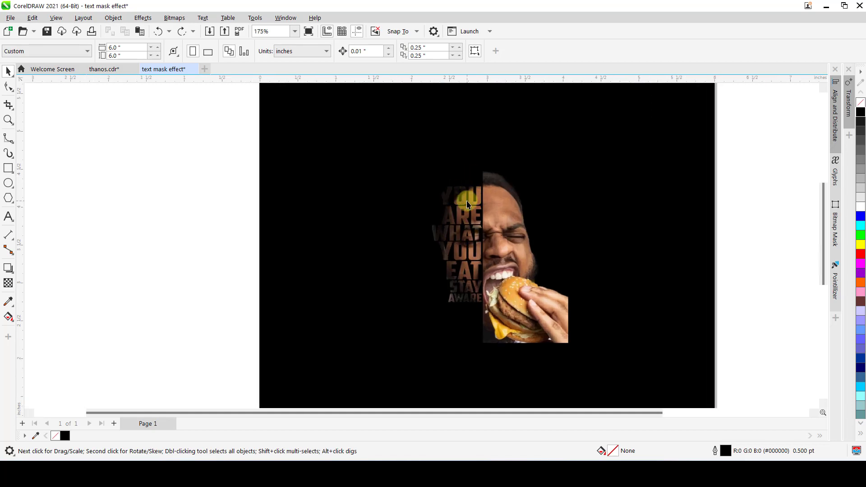
{"action": "mouse_move", "coordinate": [463, 247]}
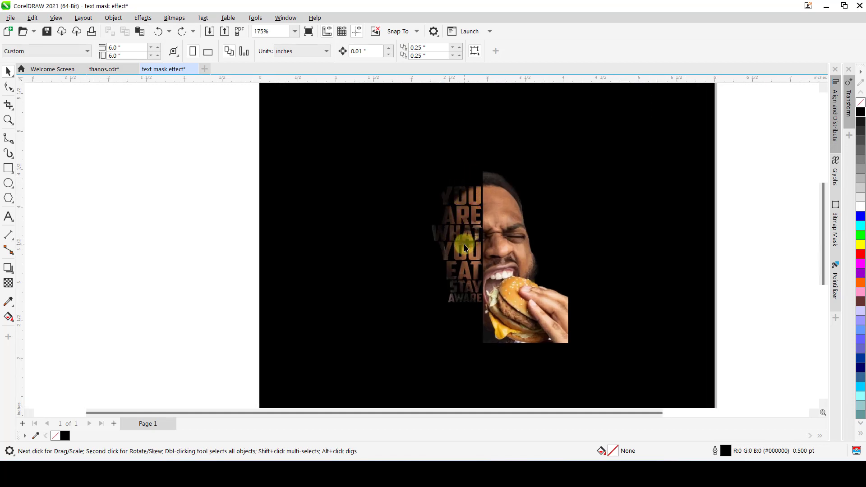